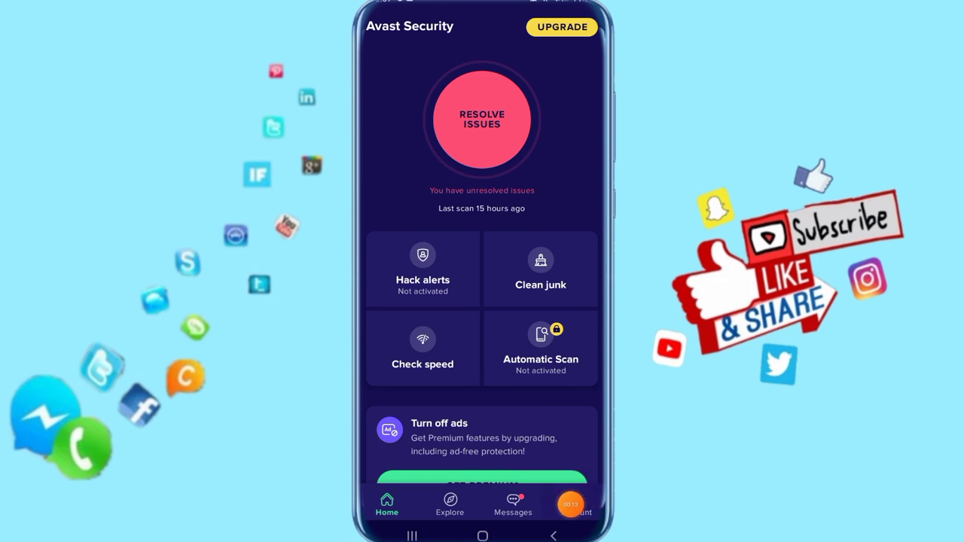
Switch to the Account tab showing the free subscription and Settings option.
click(576, 504)
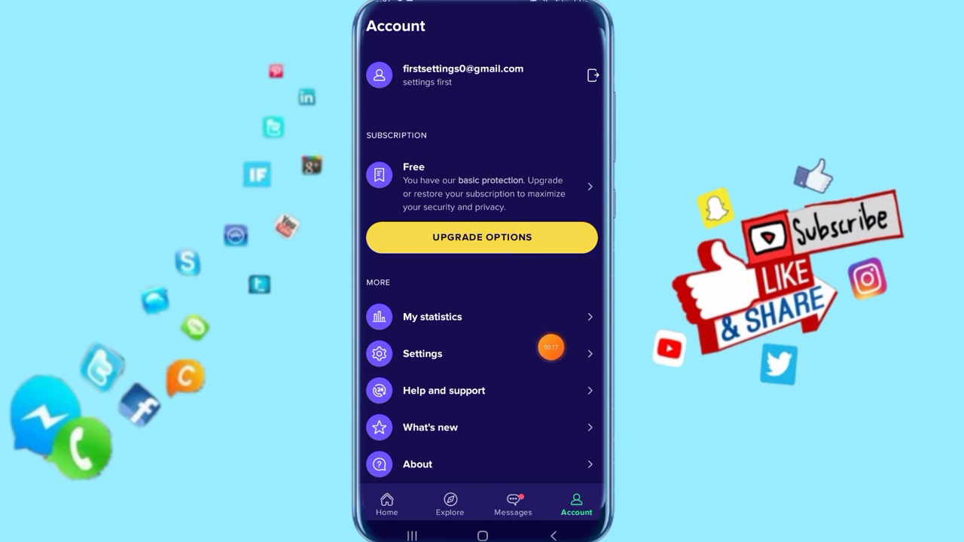
In Settings > Notifications, switch on the 'New app is scanned' notification.
click(423, 353)
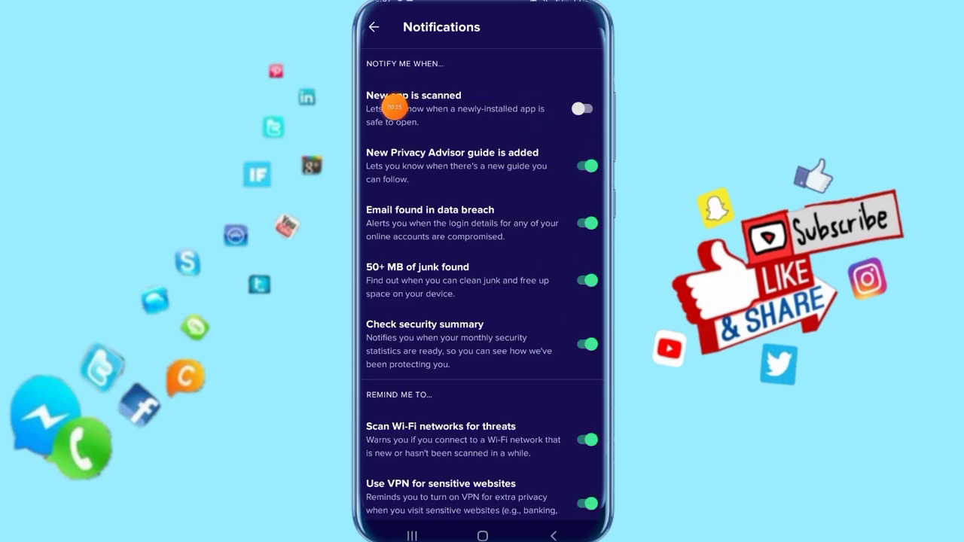
click(588, 109)
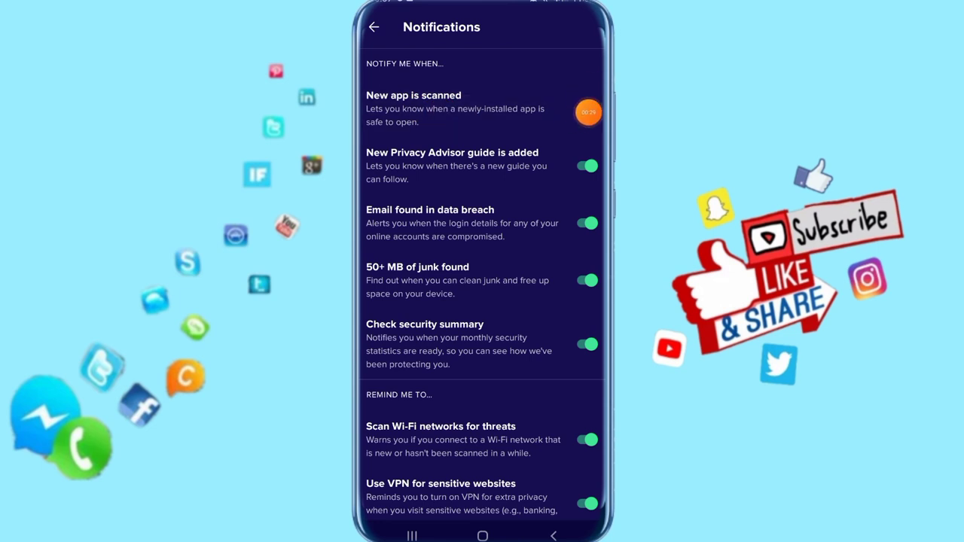
click(587, 112)
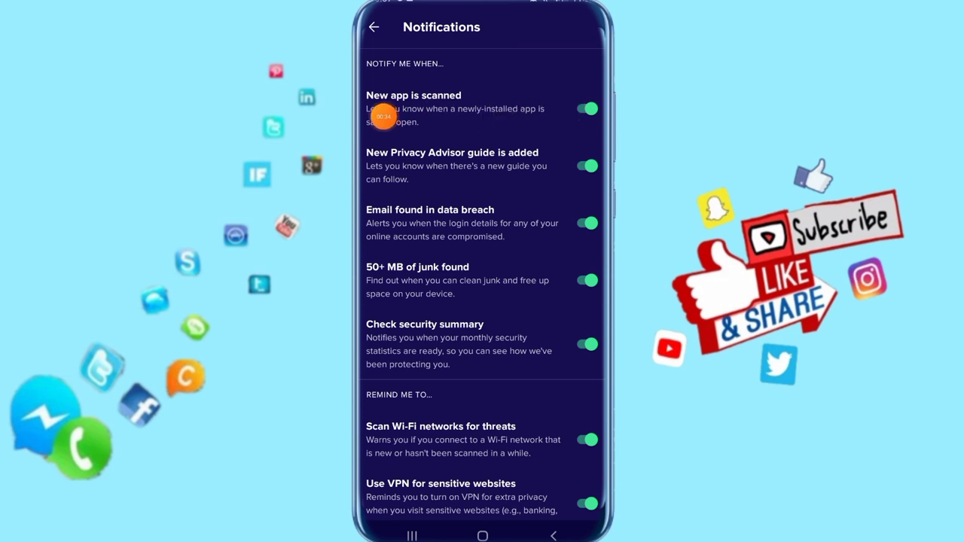
mouse_move(371, 119)
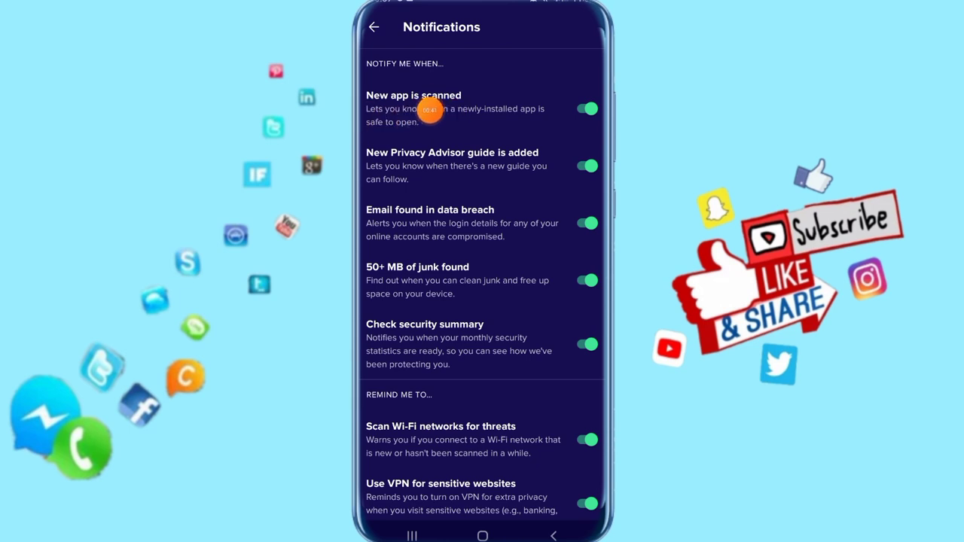
mouse_move(371, 119)
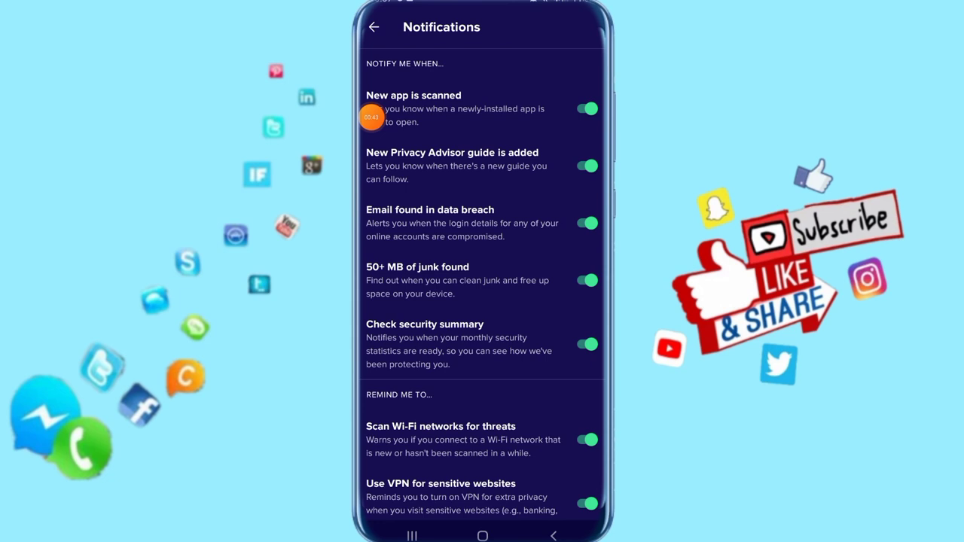